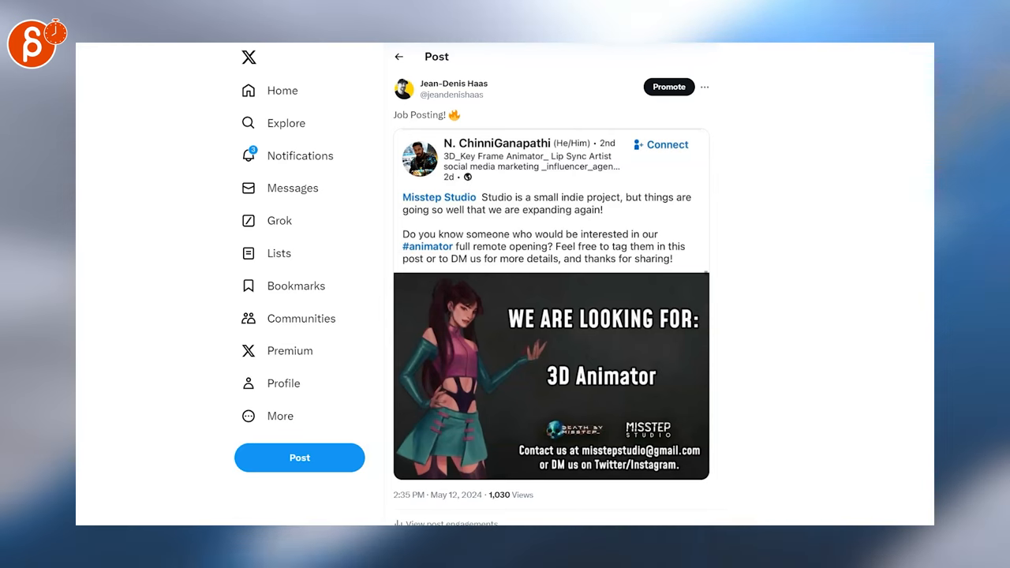
Scroll past the Misstep Studio 3D Animator post through the HERO GAMES positions image.
scroll(down, 3)
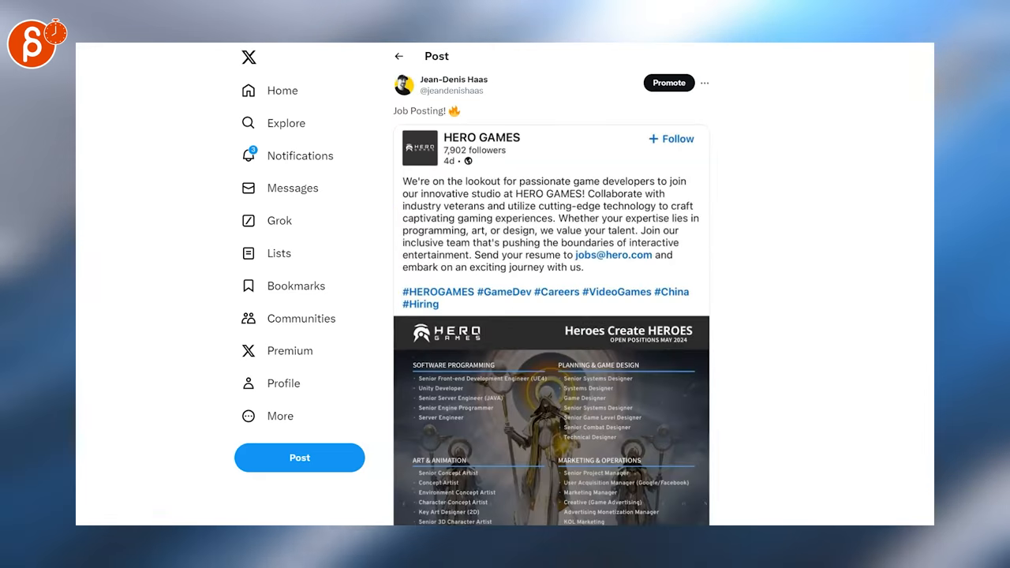
scroll(down, 3)
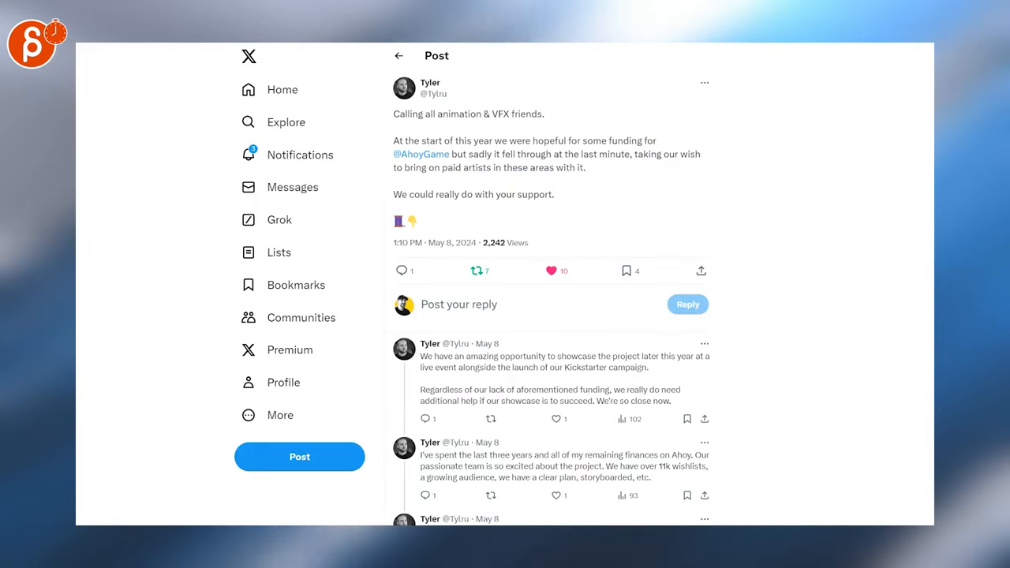
Scroll through the replies of the Ahoy Kickstarter animation and VFX thread, then back up.
scroll(down, 3)
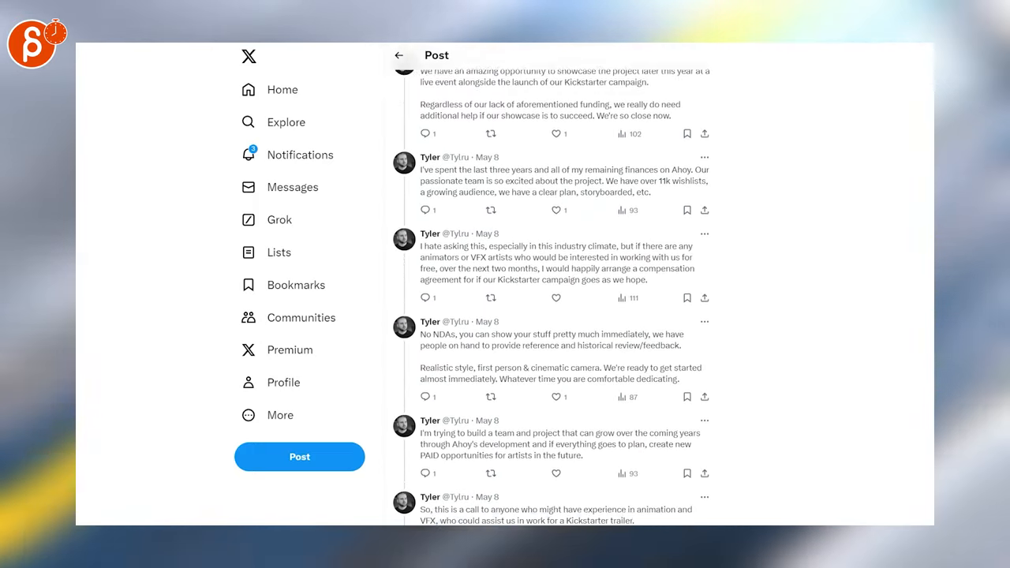
scroll(up, 3)
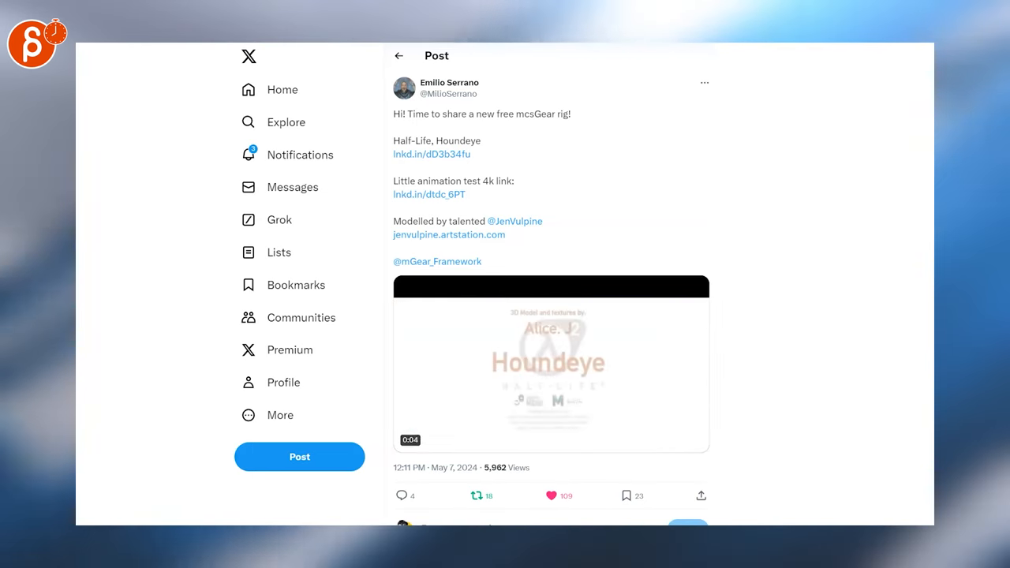
Play the Houndeye mcsGear rig animation test video.
click(399, 55)
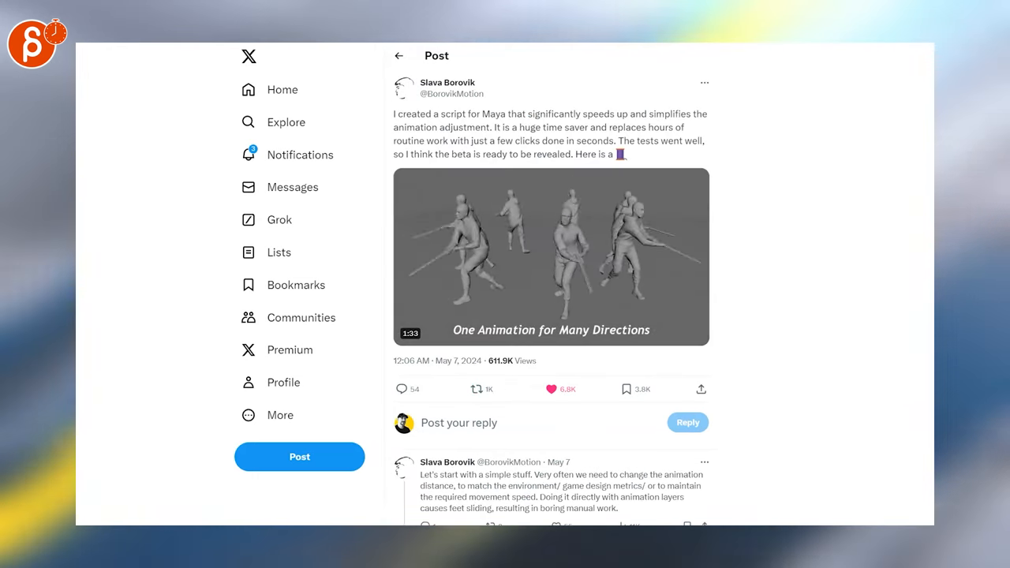
Scroll down through the Linear Offset and Adjustment By Spline demo videos.
scroll(down, 3)
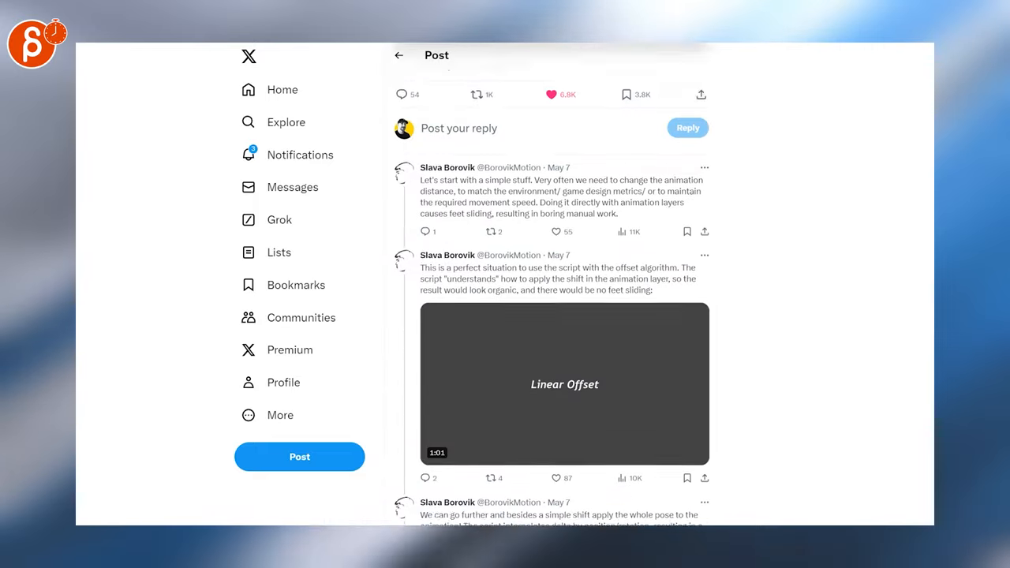
scroll(down, 3)
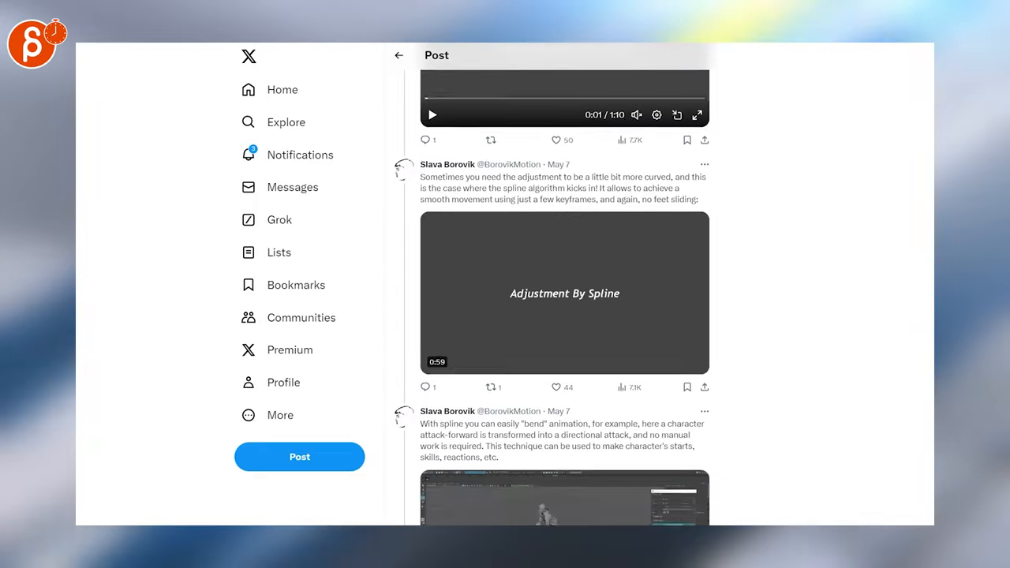
scroll(down, 3)
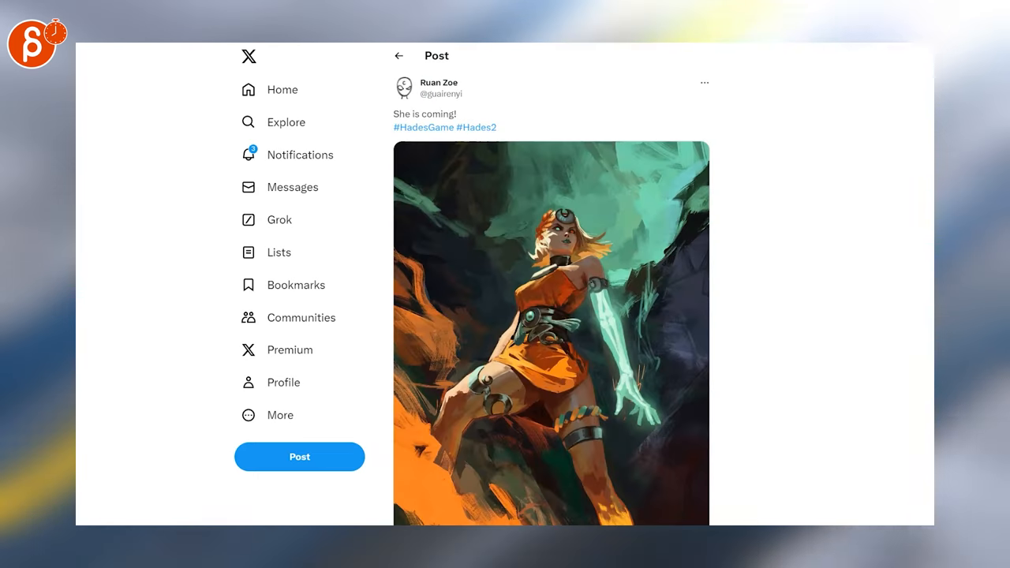
Scroll over the 'She is coming!' Hades 2 illustration.
scroll(down, 3)
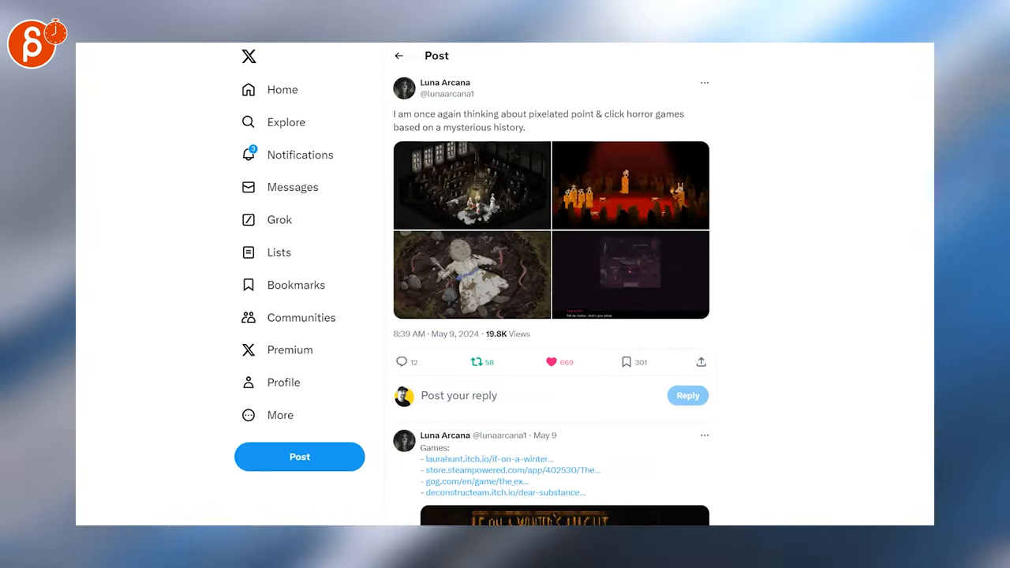
Scroll down to the reply with horror game links, then back to the top.
scroll(down, 3)
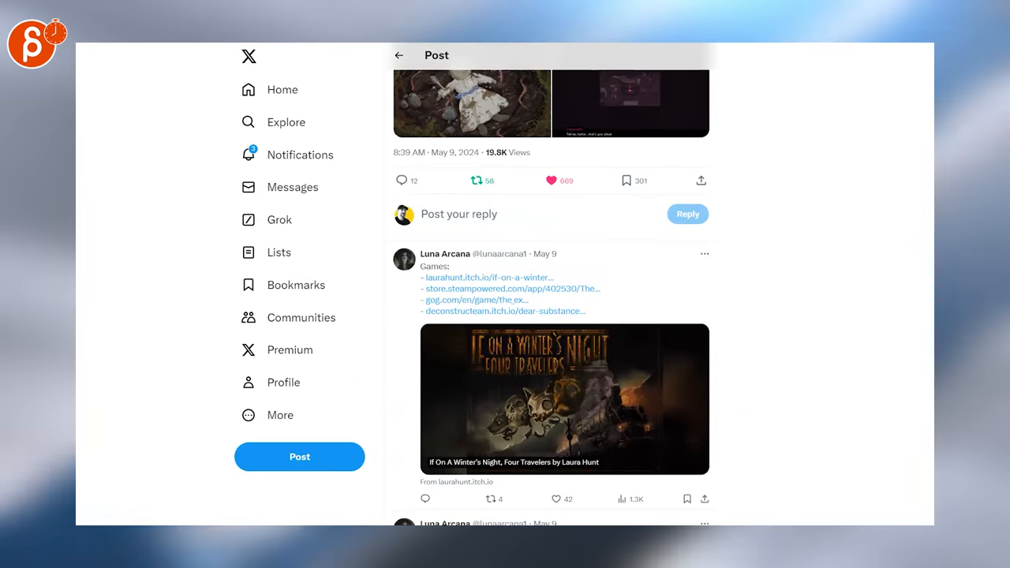
scroll(up, 3)
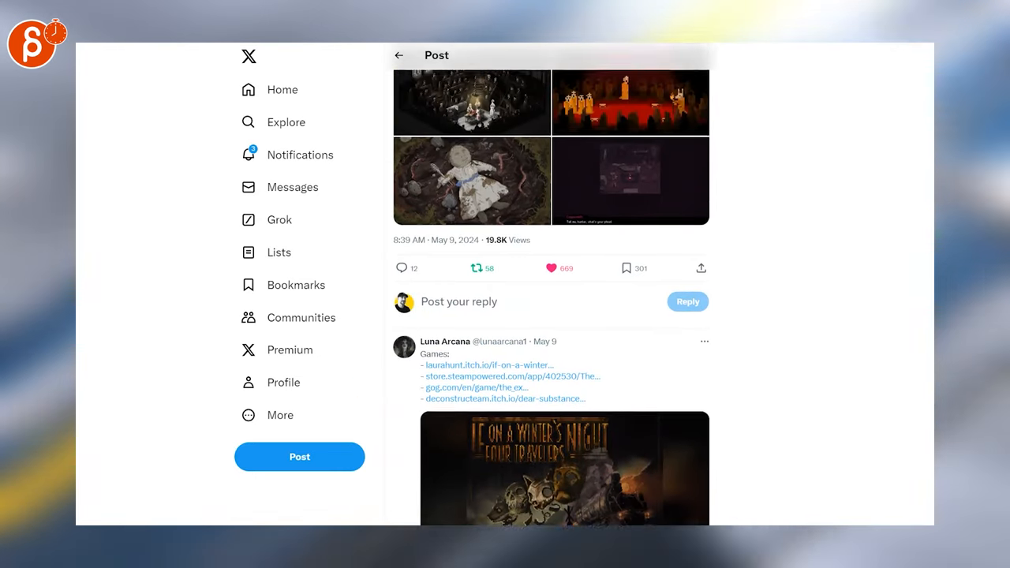
scroll(up, 3)
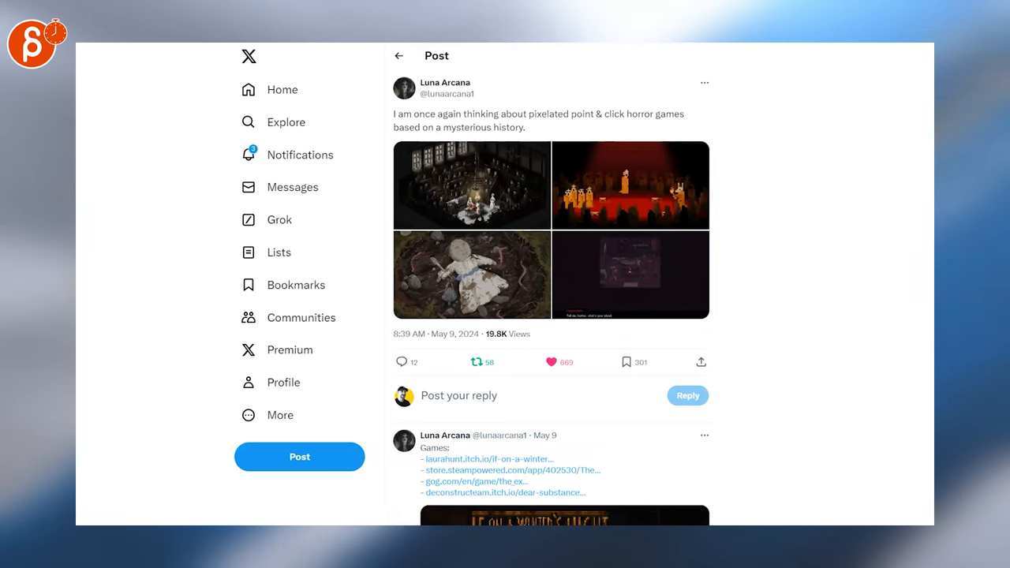